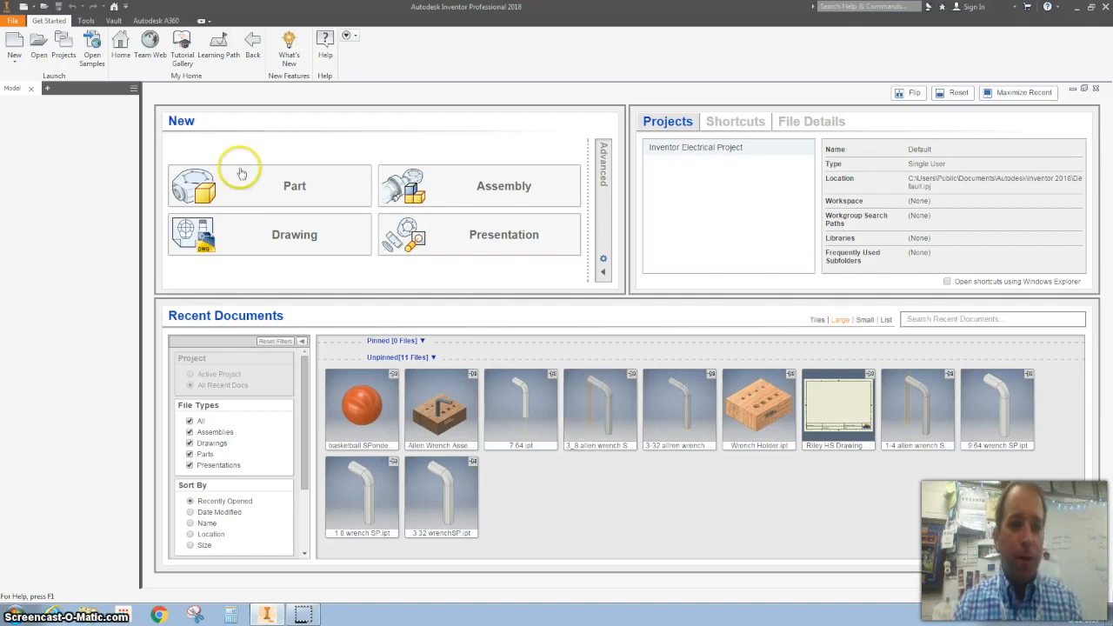
mouse_move(300, 193)
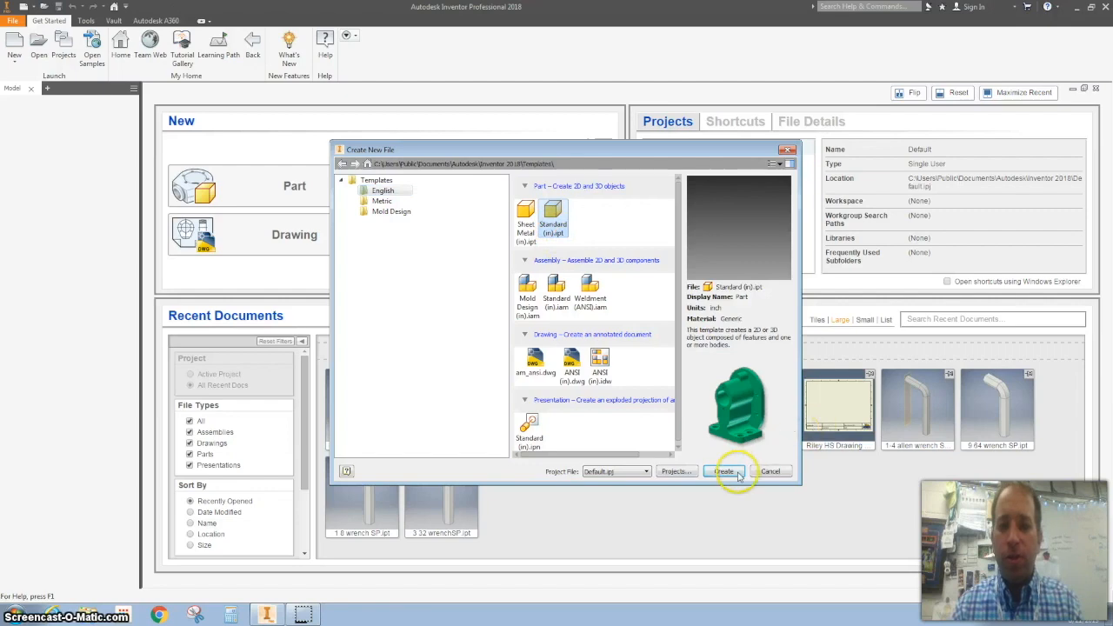
- Create a new part from the Standard (in).ipt template
click(726, 473)
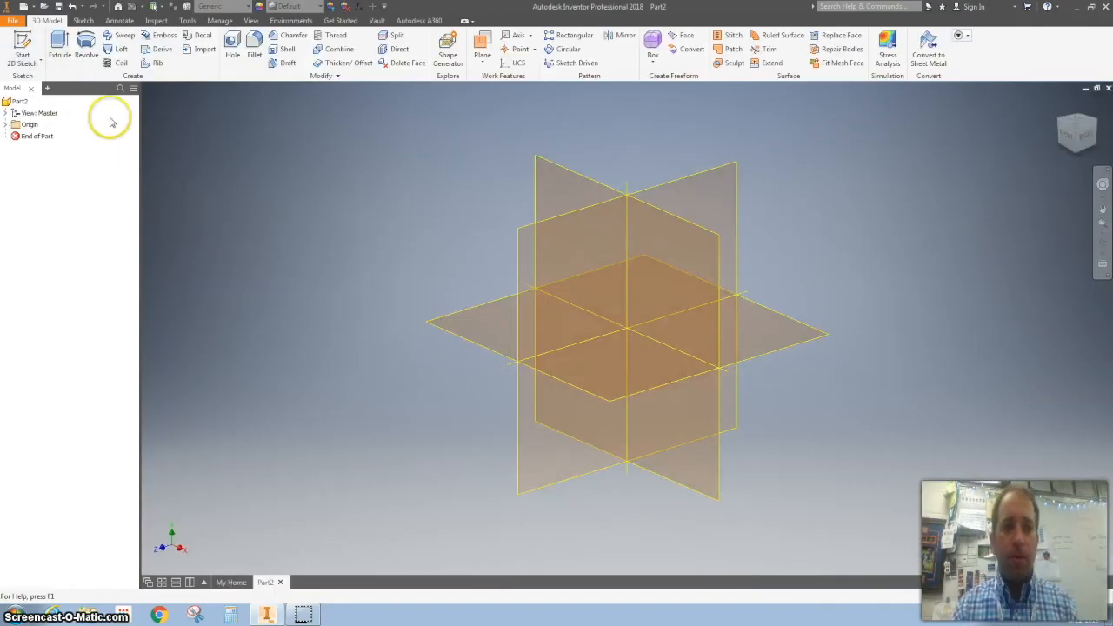
- Sketch a closed right triangle from the origin on the front plane
click(19, 50)
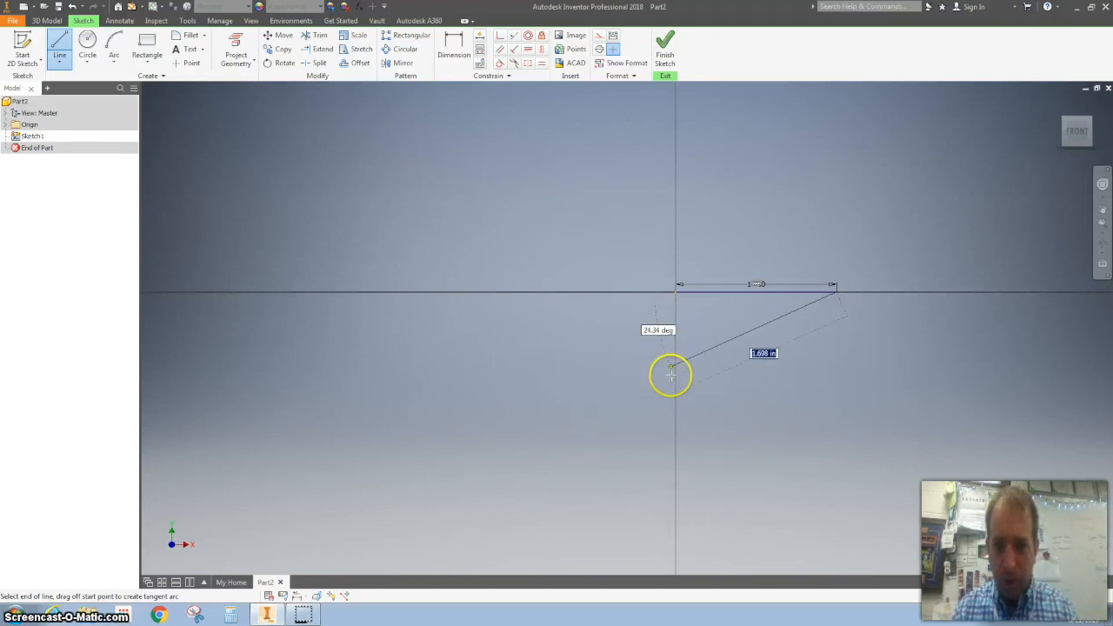
drag(672, 374, 677, 539)
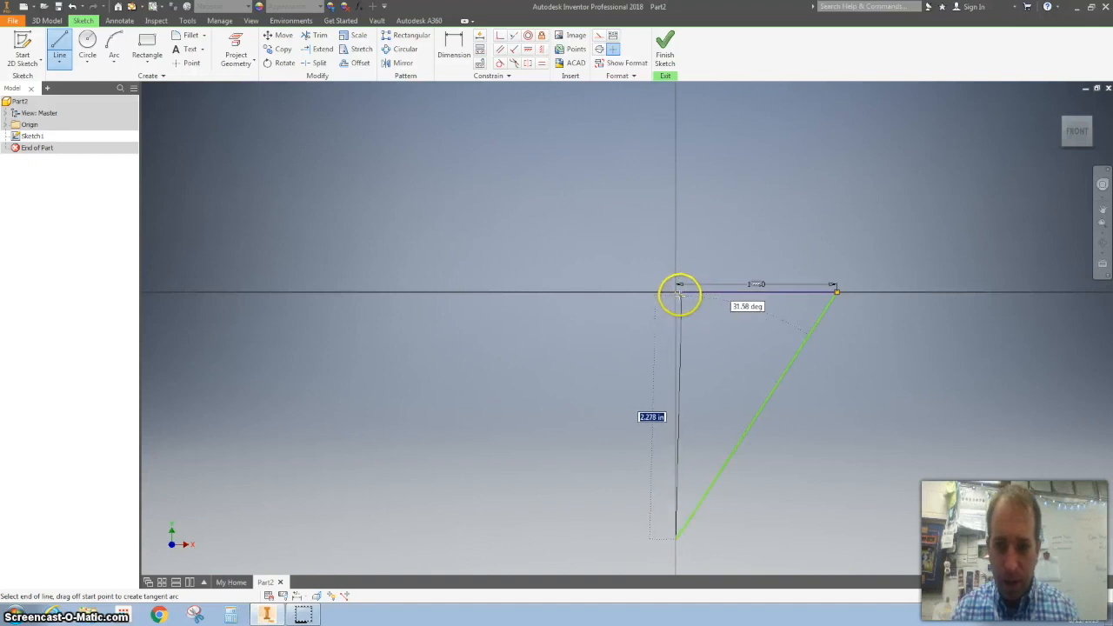
click(675, 293)
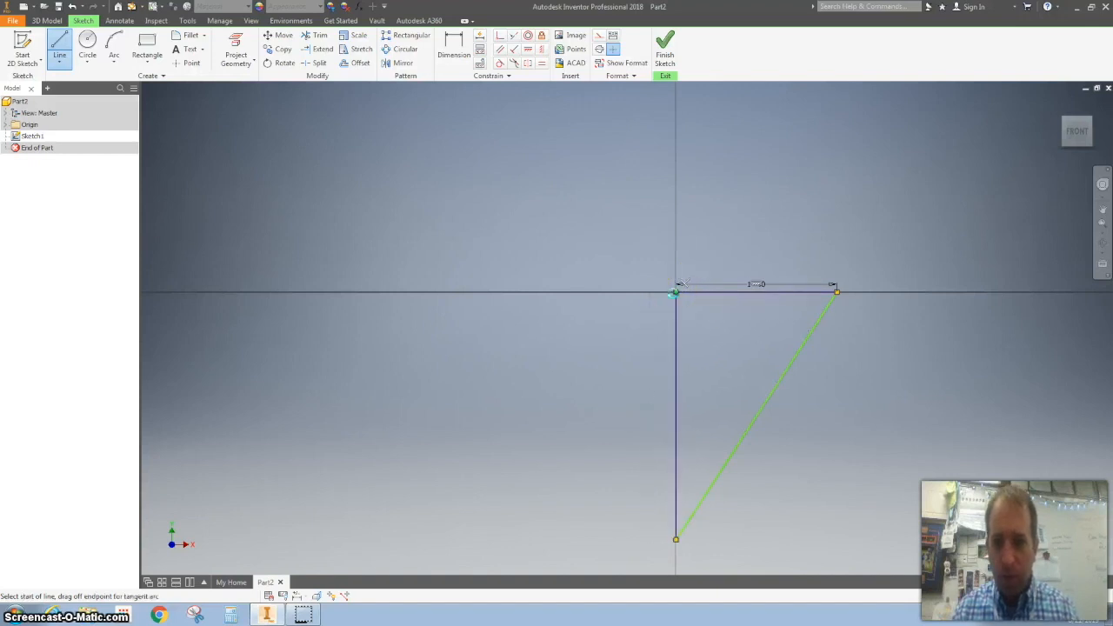
mouse_move(657, 379)
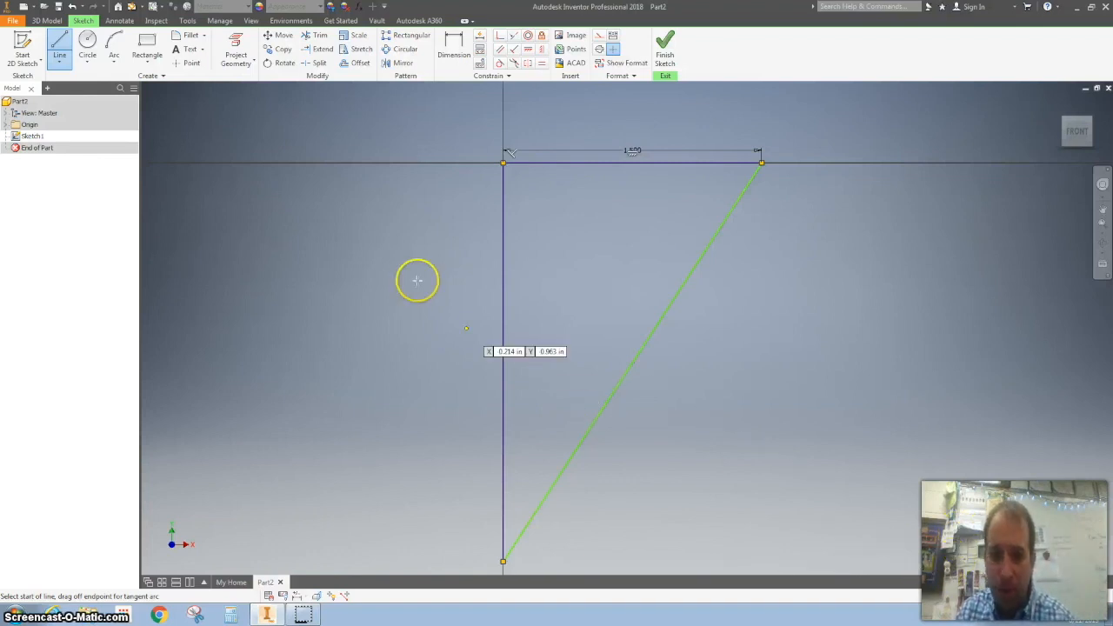
- Dimension the triangle's vertical side to 3, keeping the top edge at 1.500
click(452, 47)
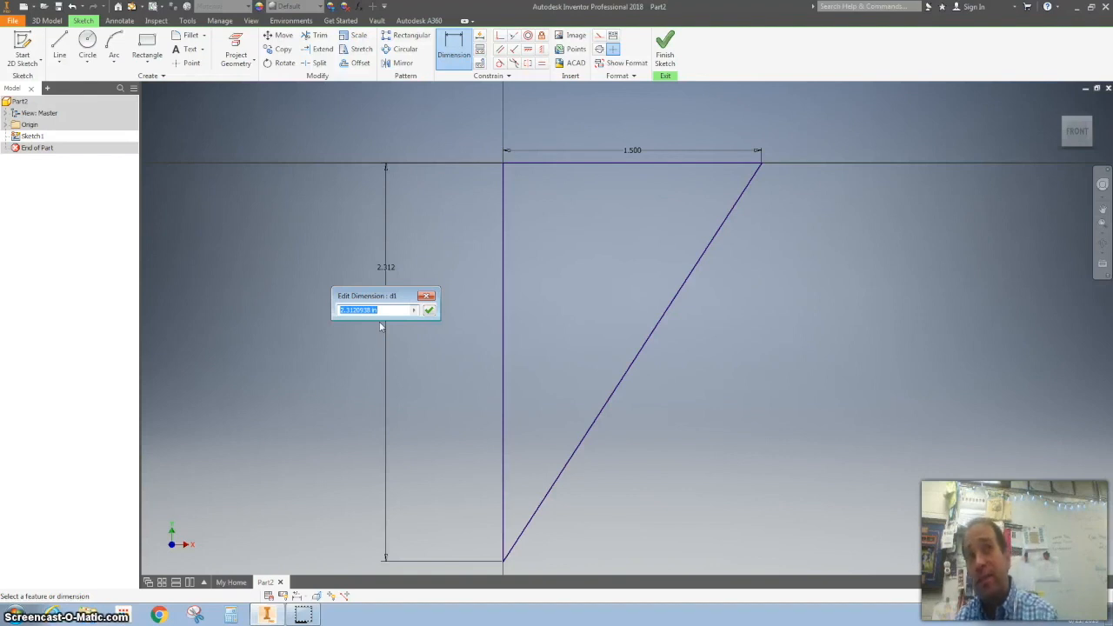
text(3)
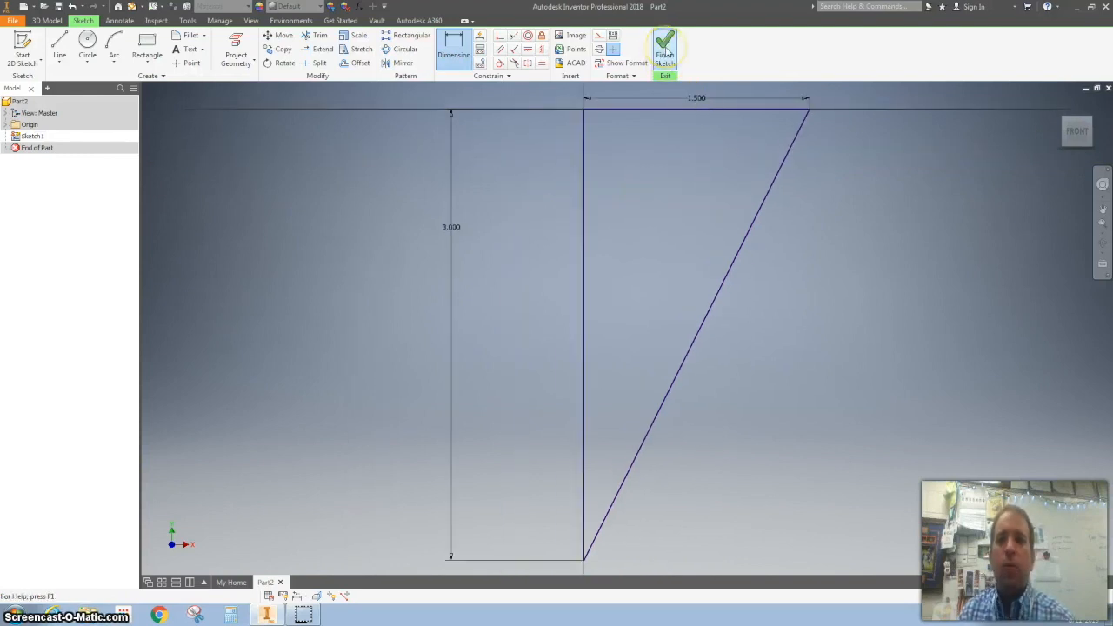
- Revolve the triangle a full 360° about its vertical side into a solid cone
click(662, 48)
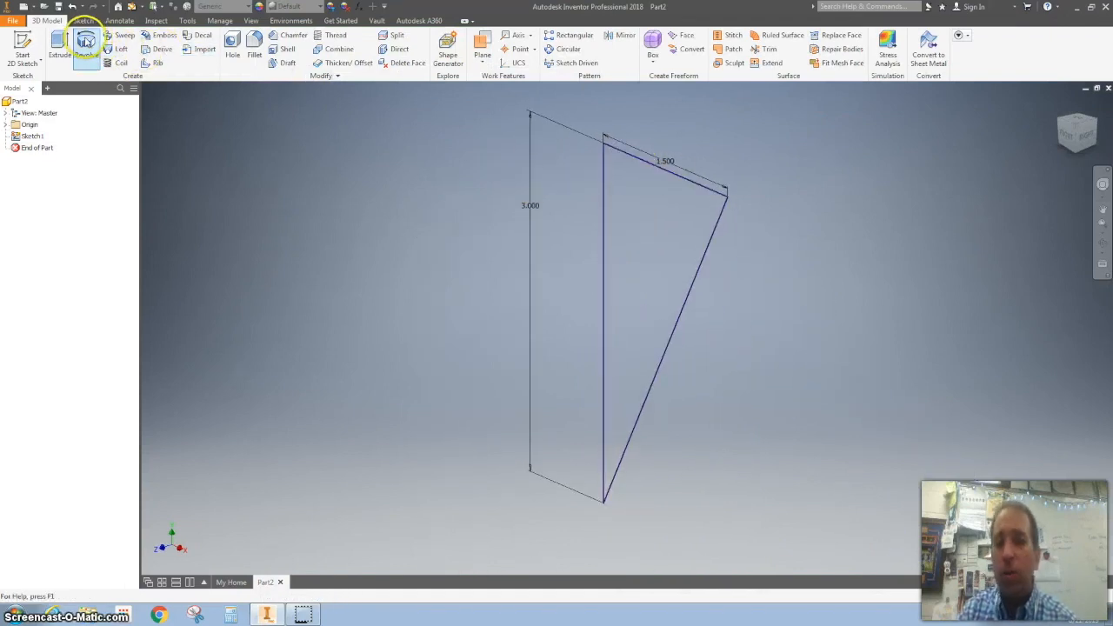
click(80, 41)
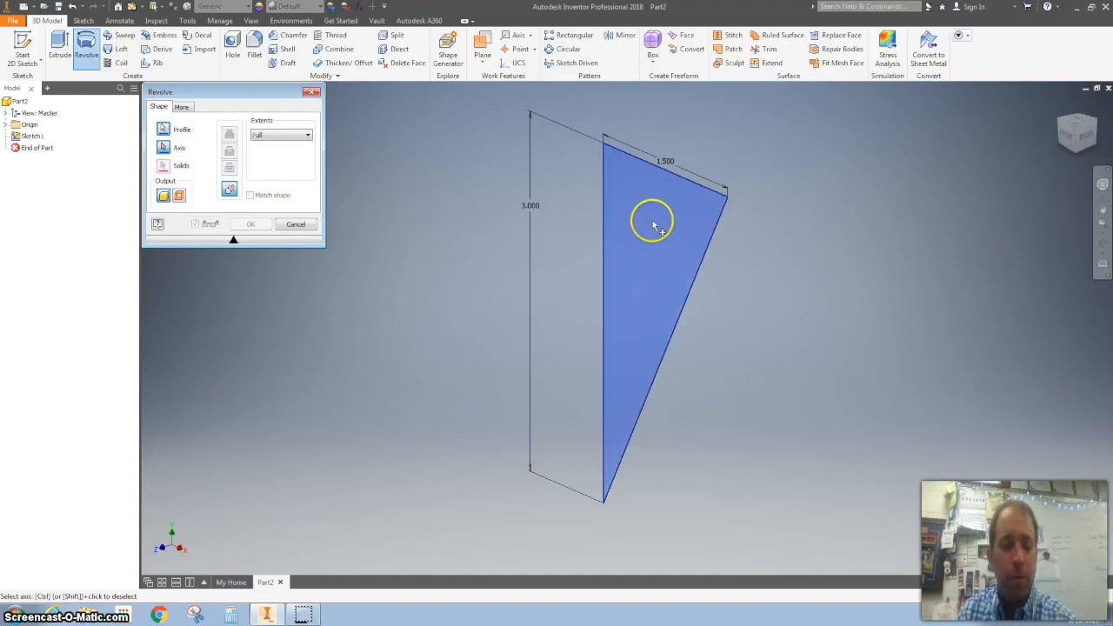
mouse_move(648, 216)
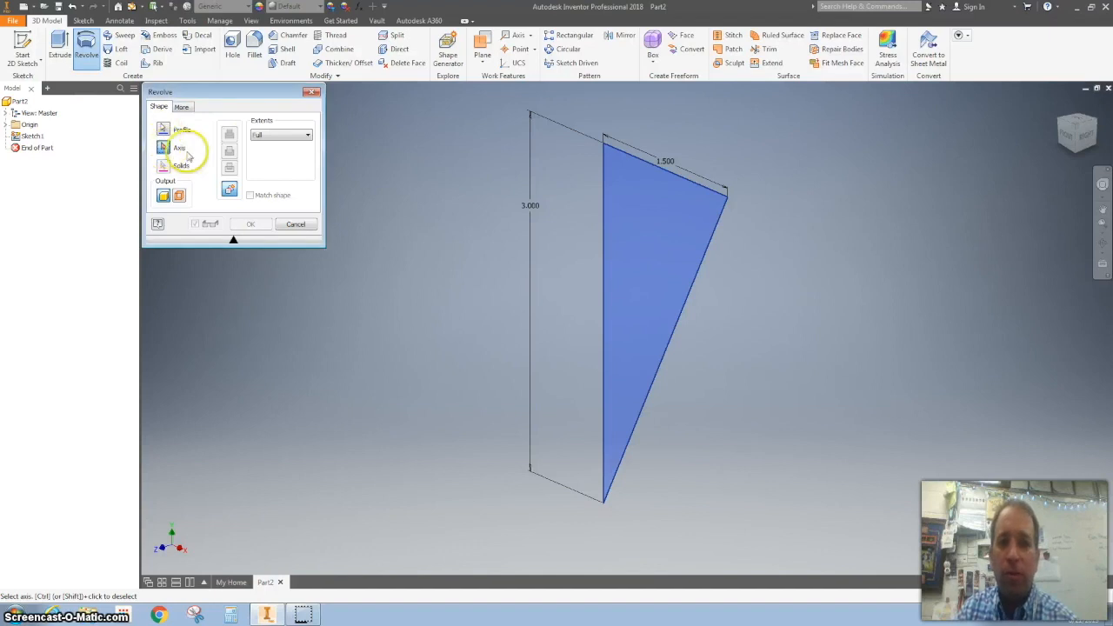
mouse_move(635, 159)
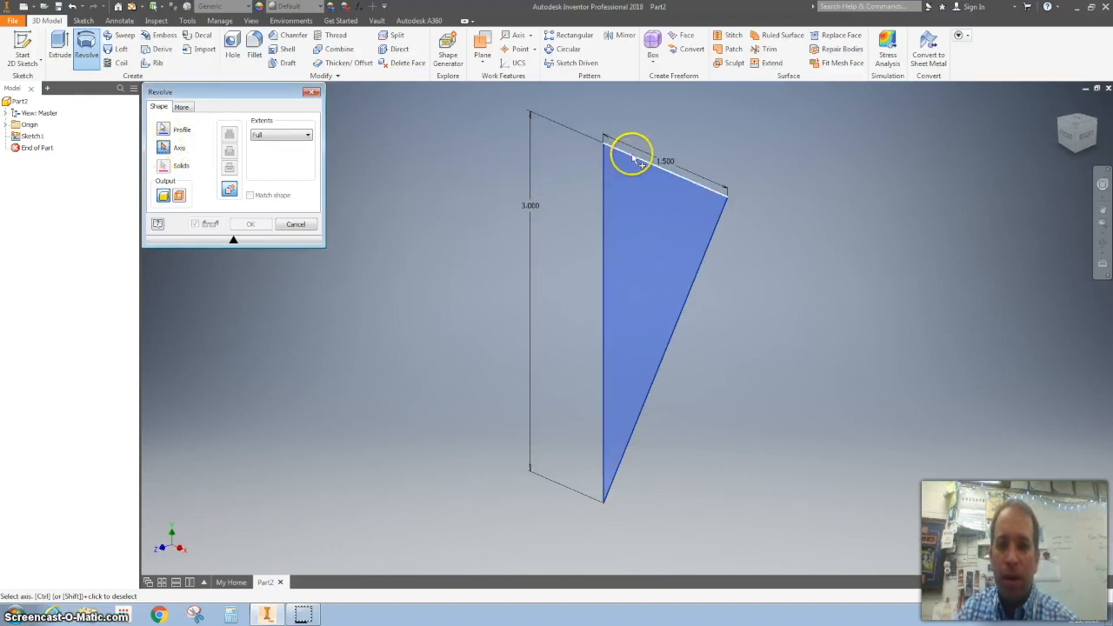
mouse_move(723, 236)
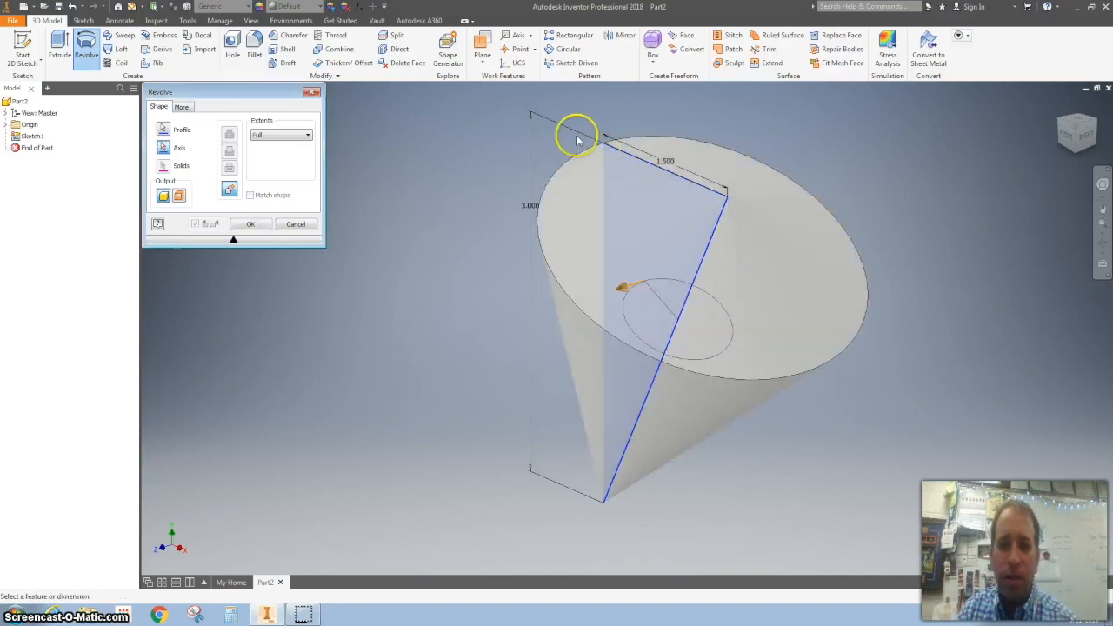
mouse_move(359, 148)
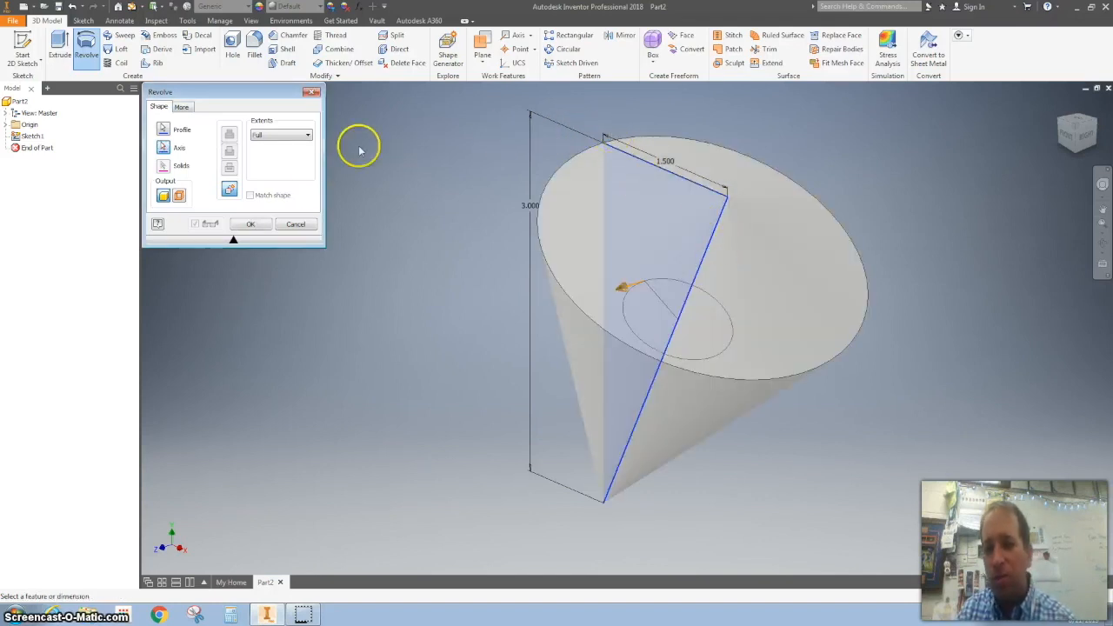
click(294, 224)
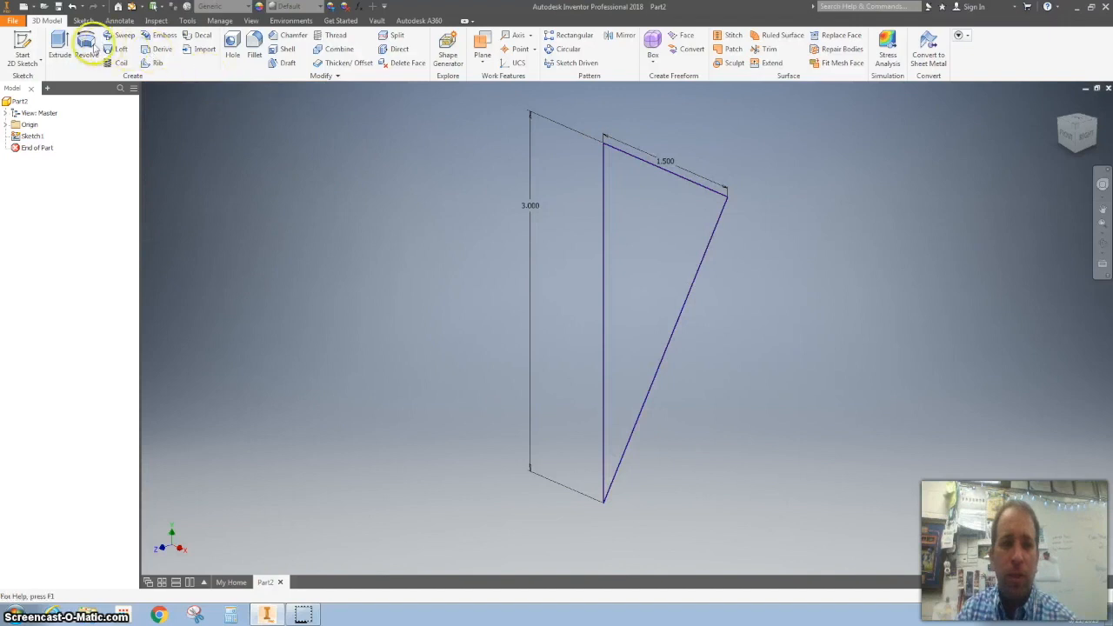
click(86, 42)
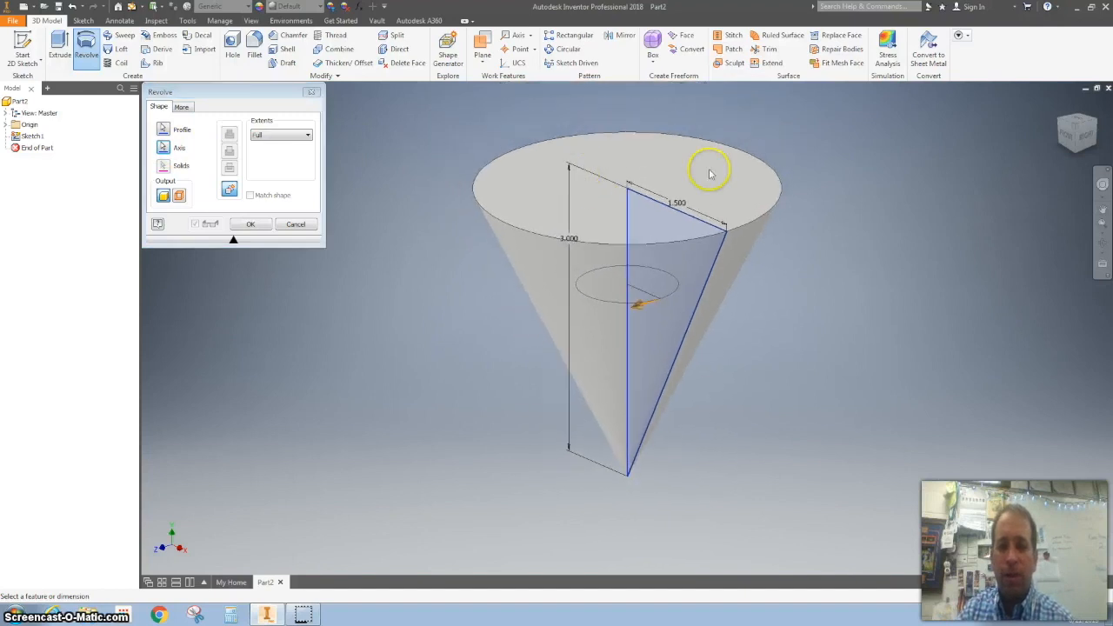
click(250, 224)
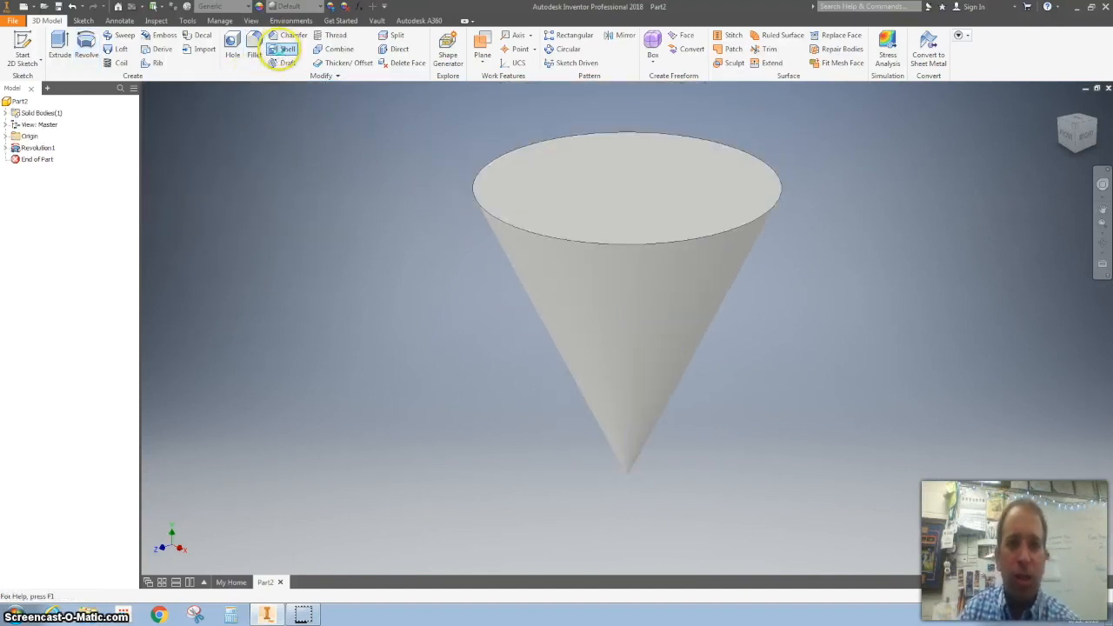
- Shell the cone with default thickness, removing the top face
click(283, 48)
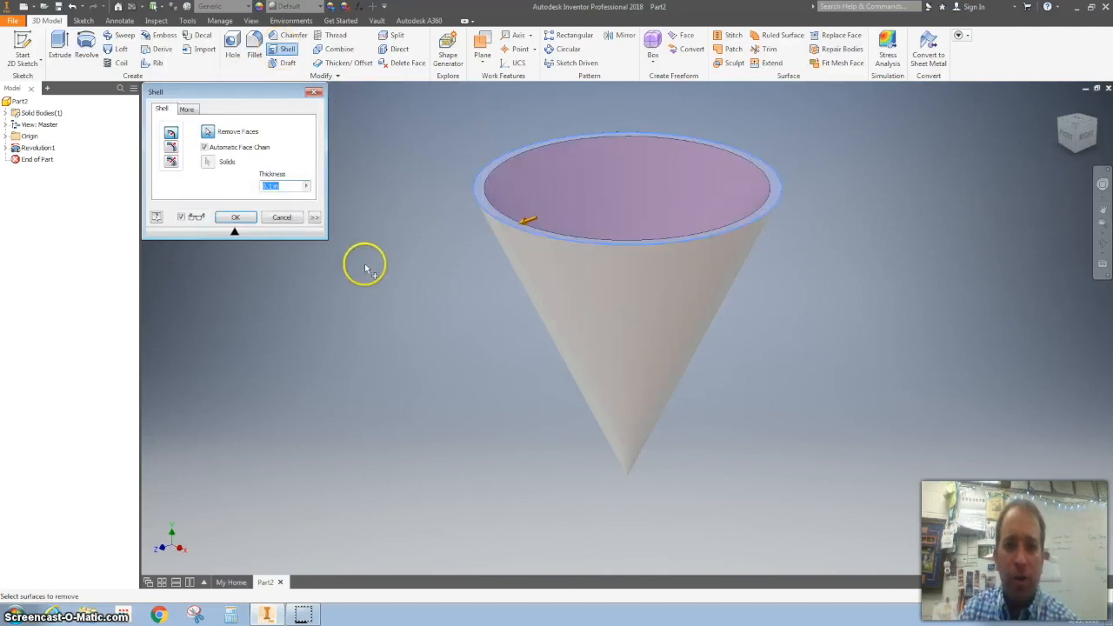
mouse_move(287, 216)
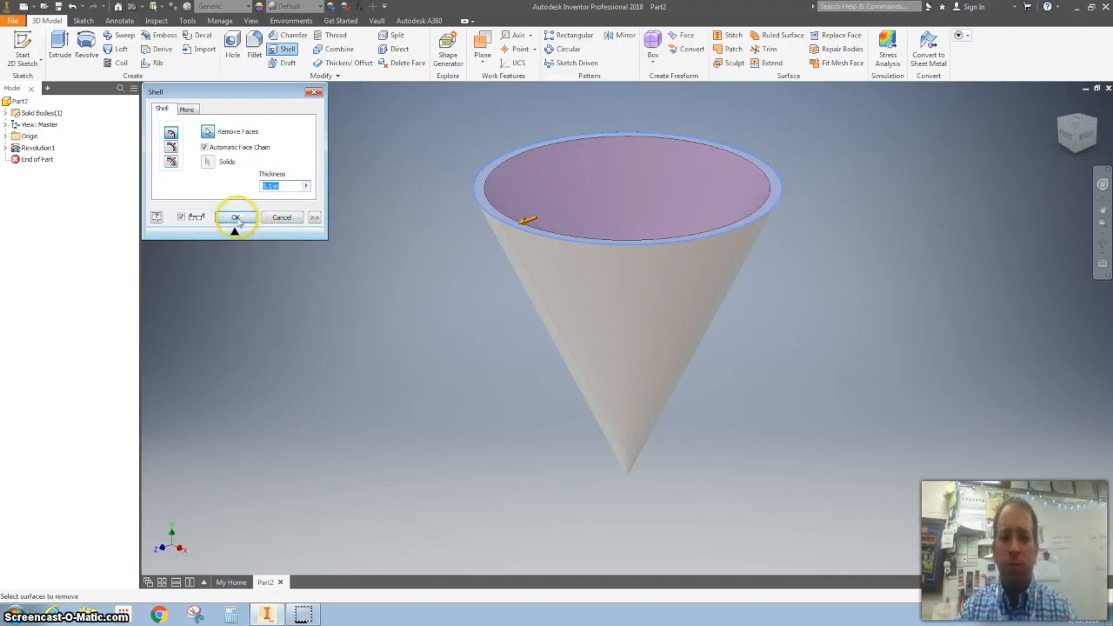
click(236, 217)
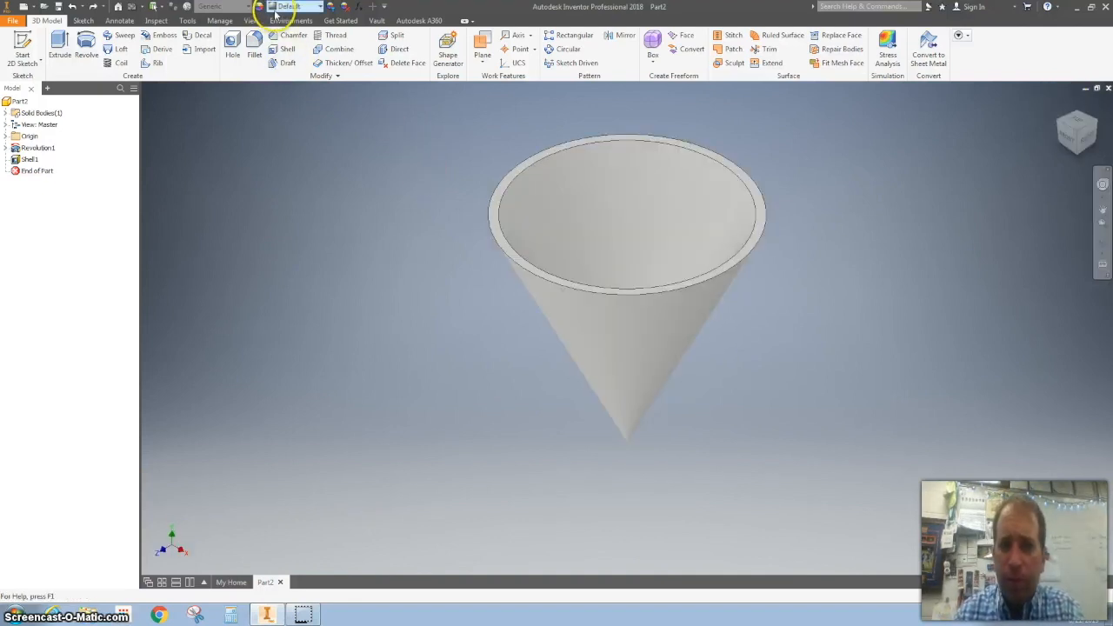
mouse_move(292, 6)
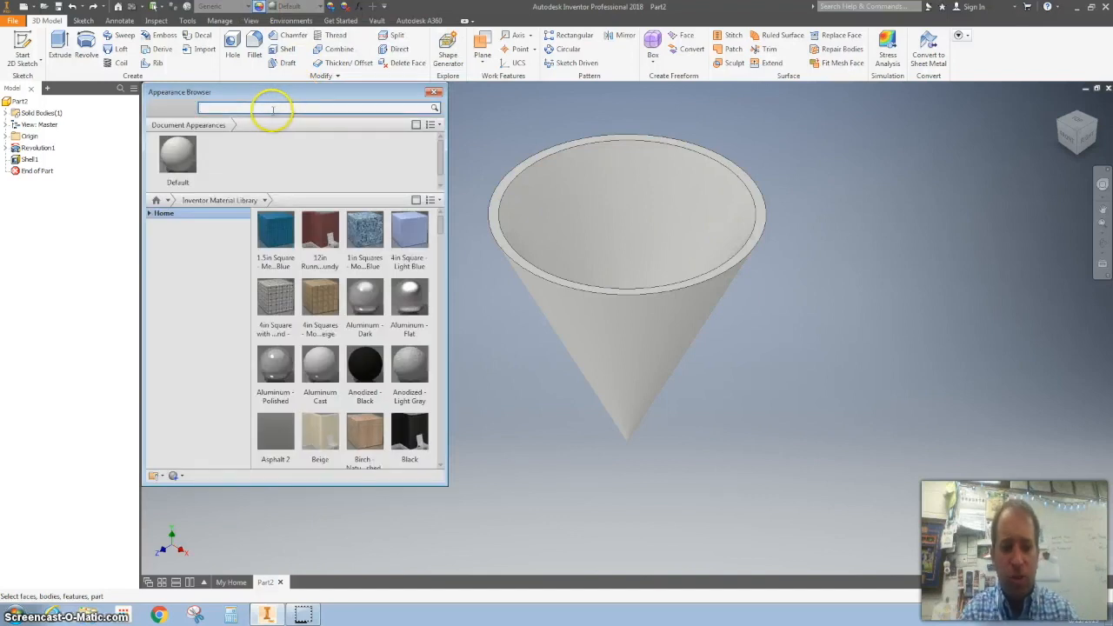
- Apply the Pad - Waffled appearance to the hollow cone
text(waffle)
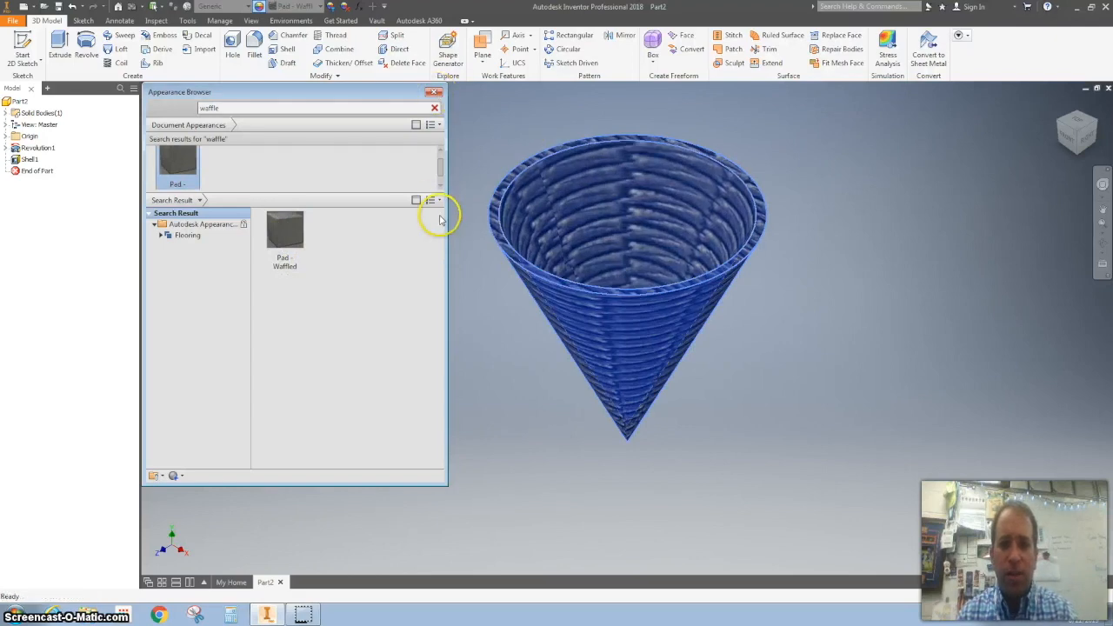
click(433, 91)
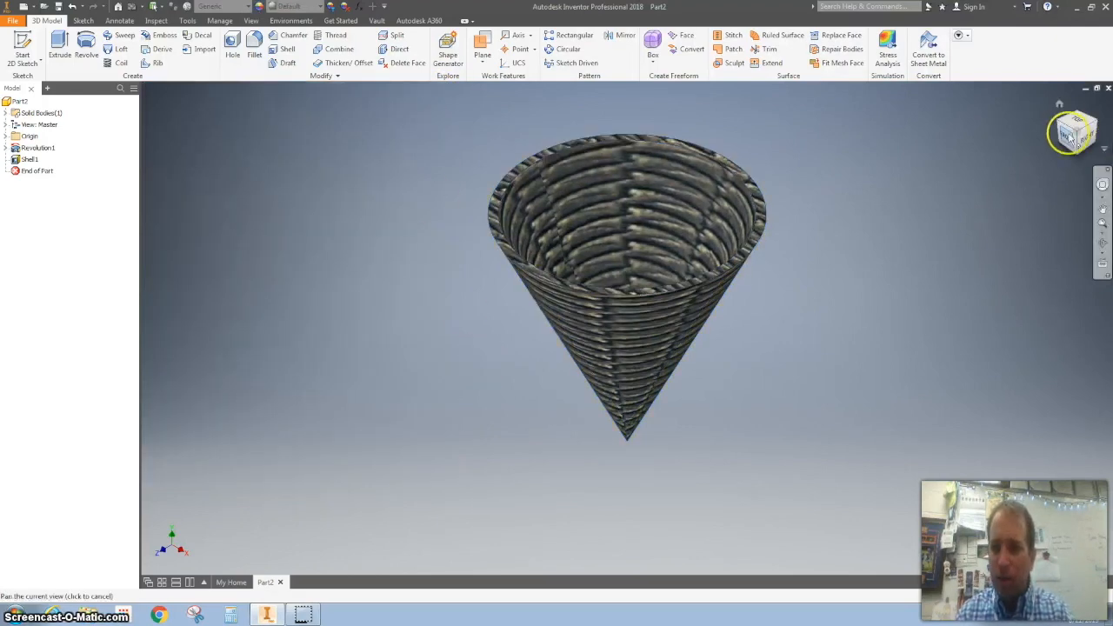
click(1074, 130)
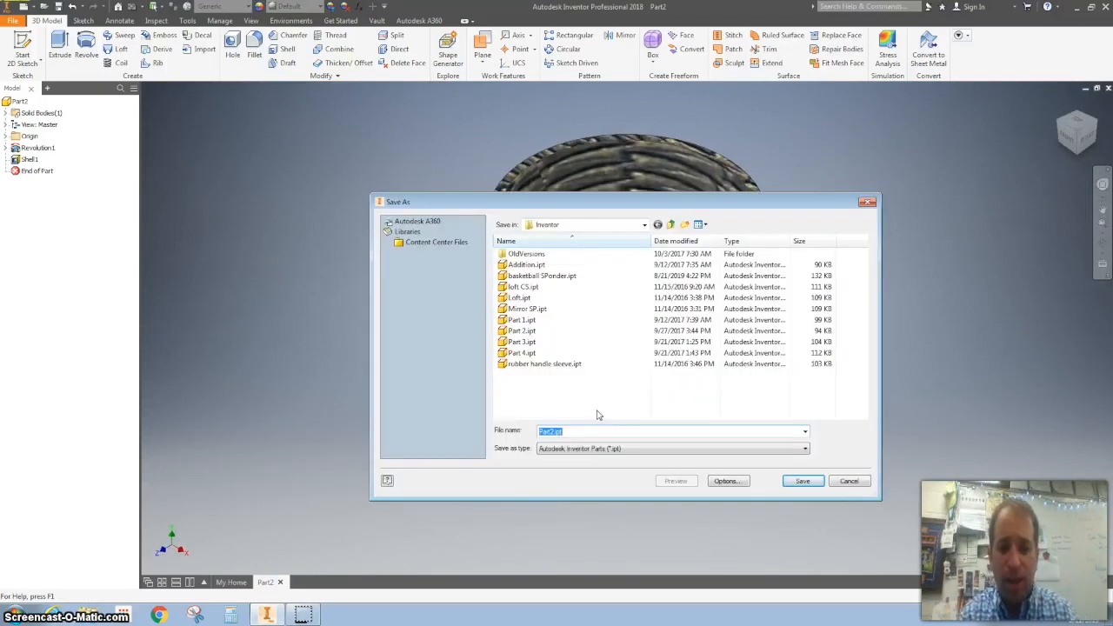
- Save the part as 'cone SPonder.ipt'
text(cone SPonder)
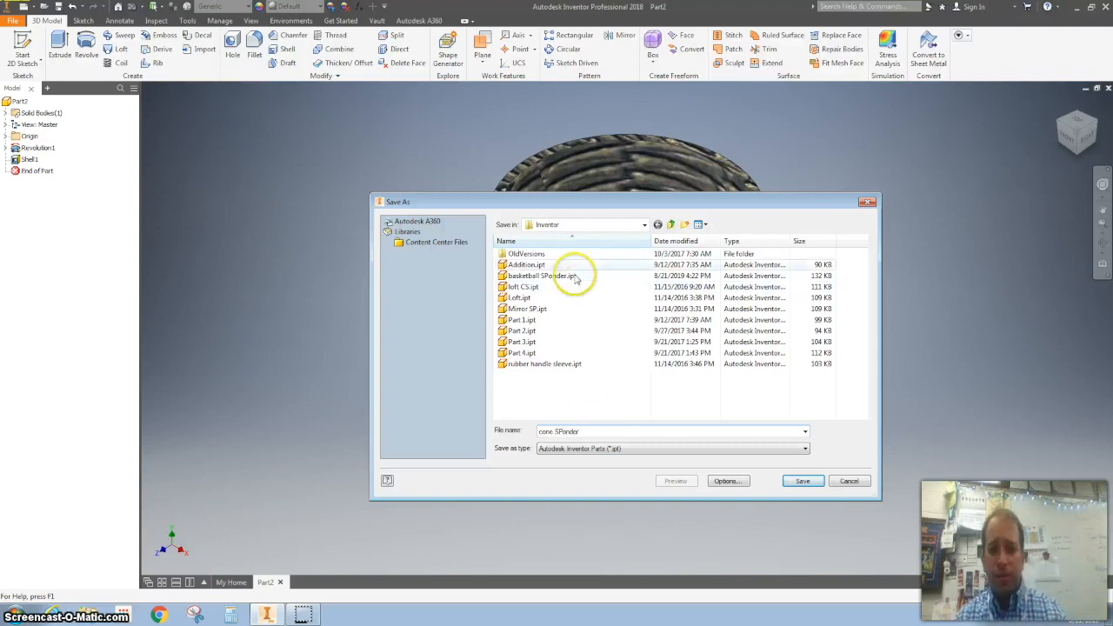
click(803, 481)
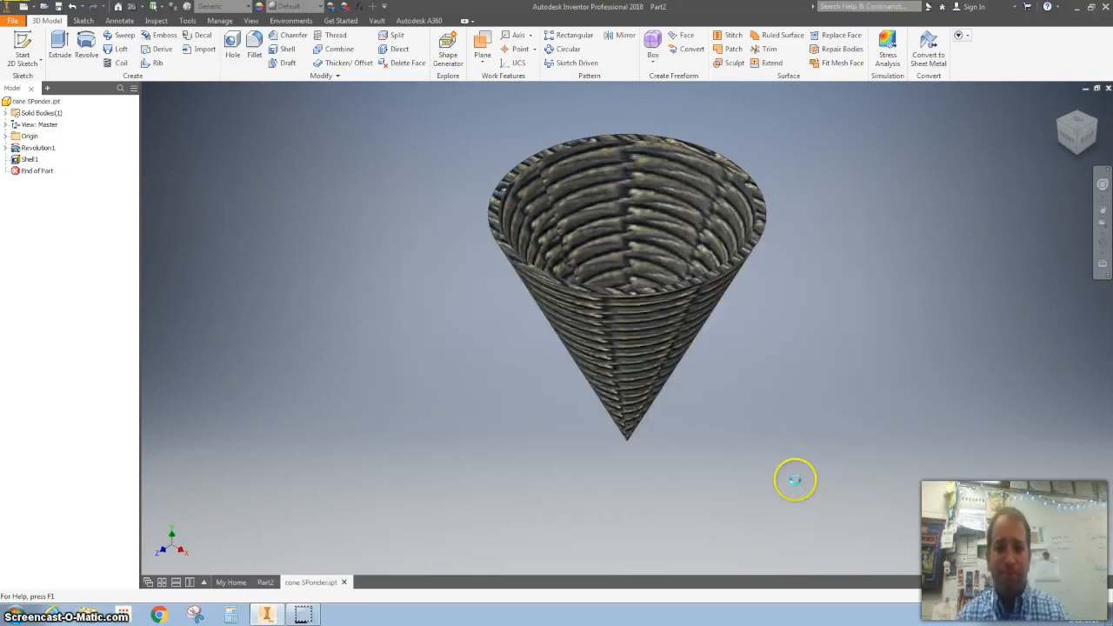